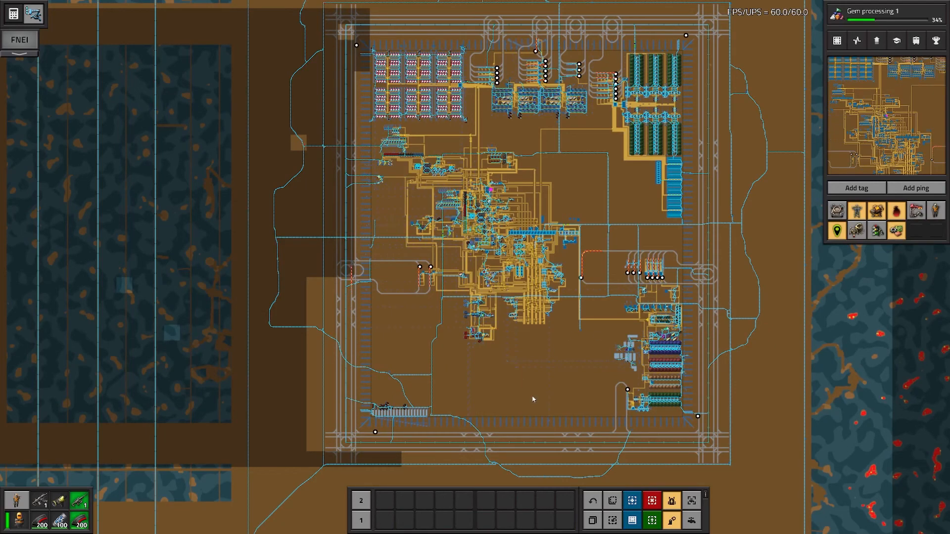
pyautogui.moveTo(519, 390)
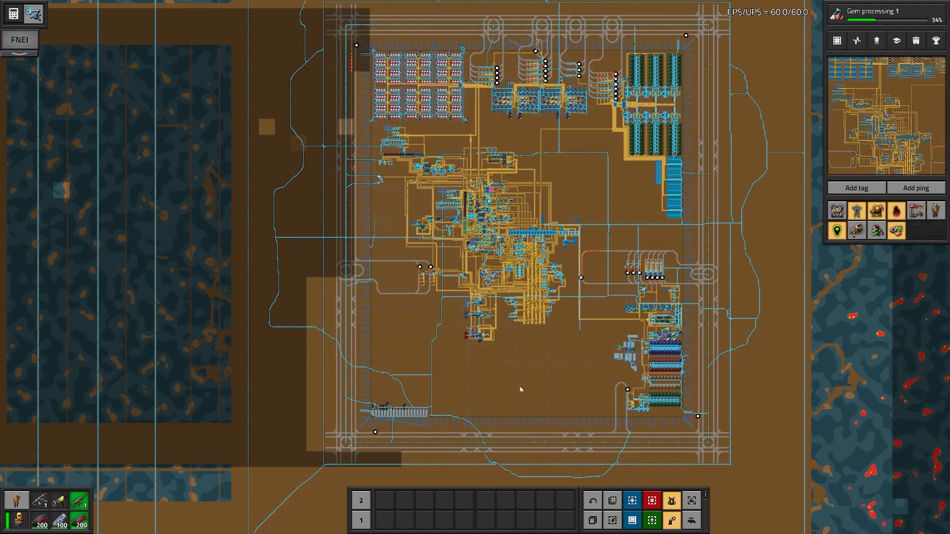
pyautogui.moveTo(556, 395)
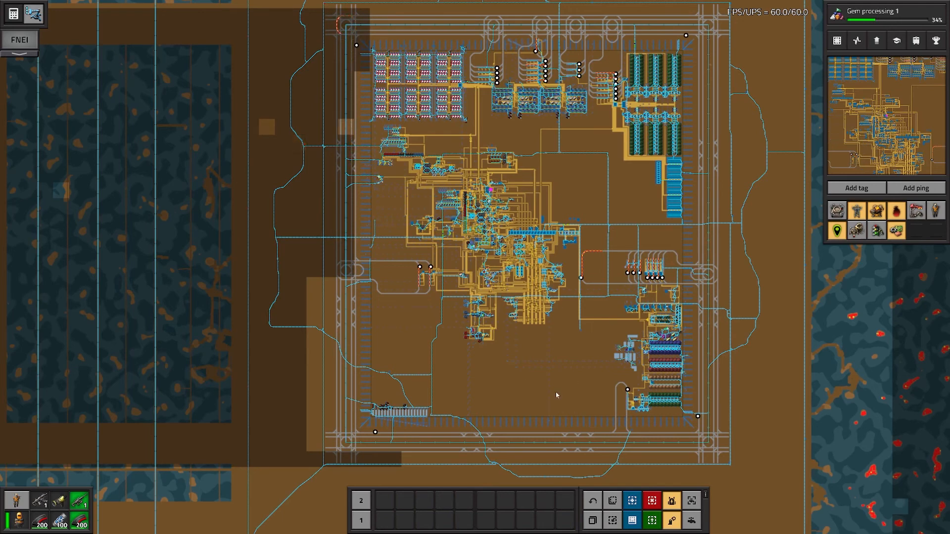
pyautogui.moveTo(507, 399)
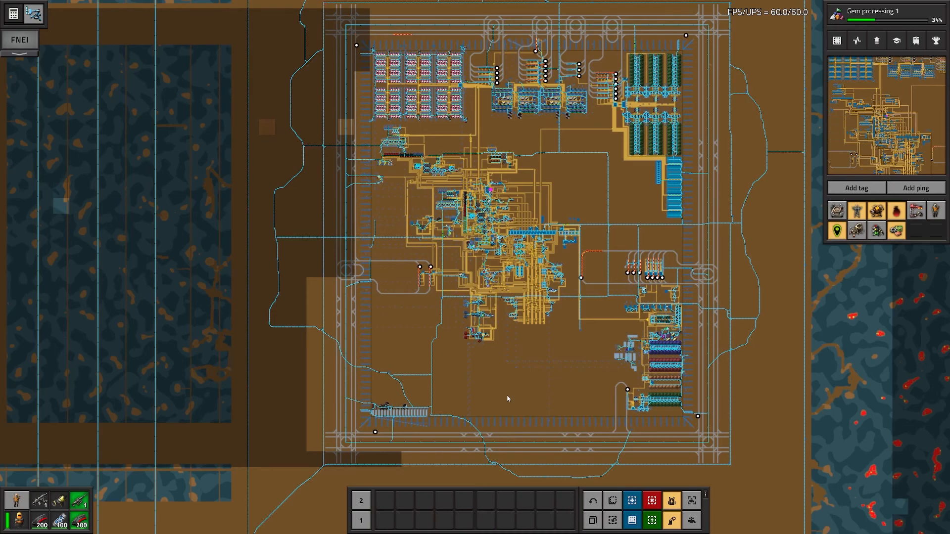
pyautogui.moveTo(458, 405)
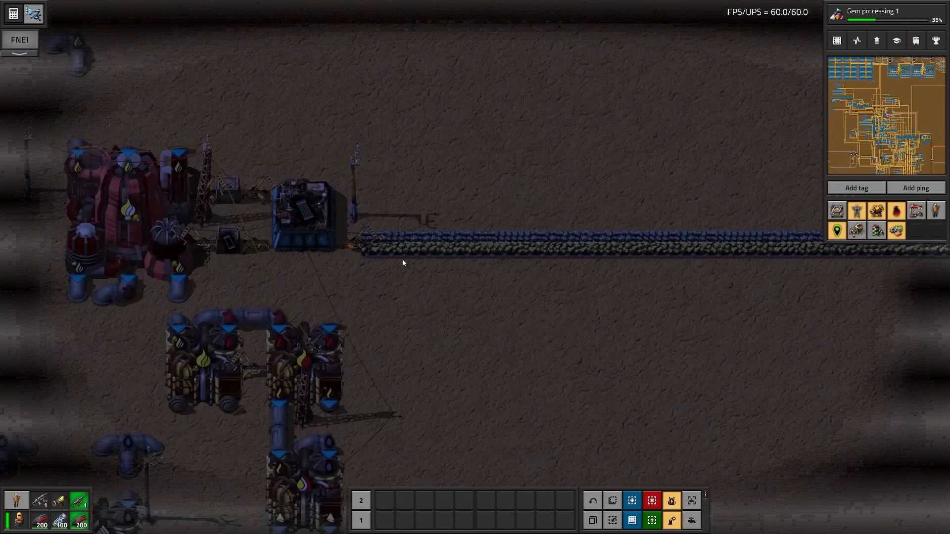
pyautogui.moveTo(414, 266)
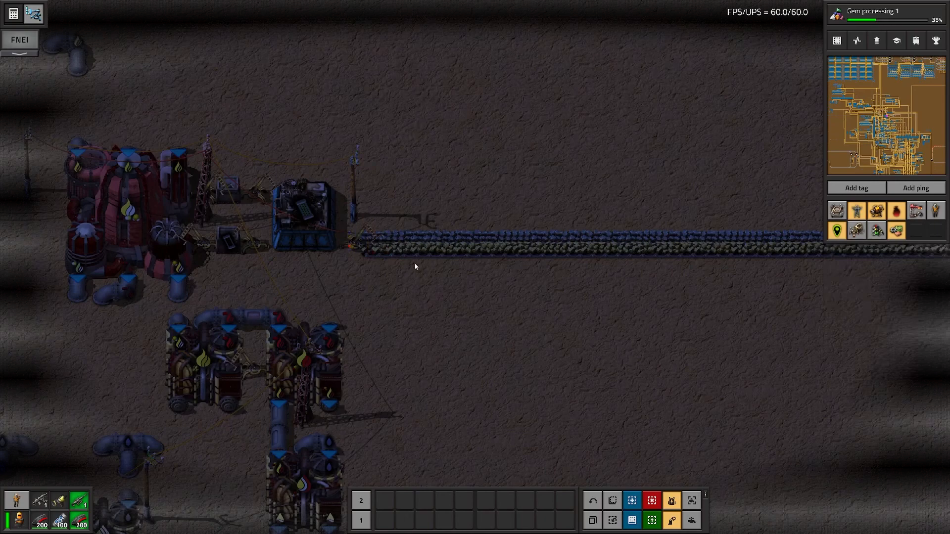
pyautogui.moveTo(366, 264)
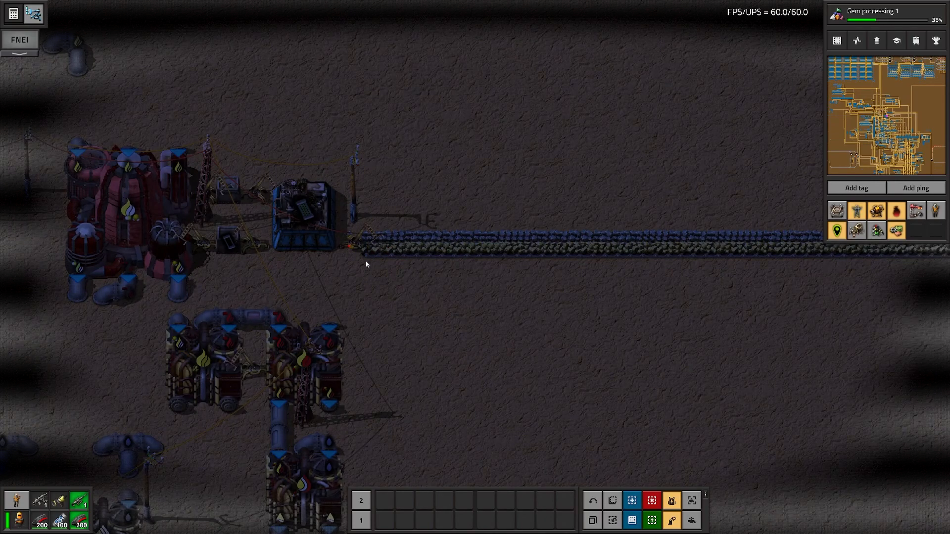
# - Browse down the technology tree to reach Logistics 3 and review its cost and effects
pyautogui.scroll(-3)
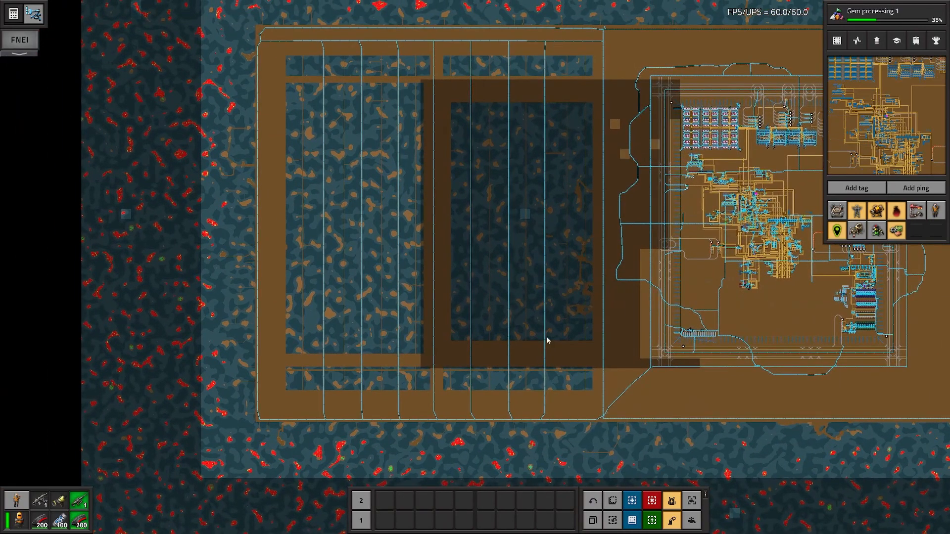
pyautogui.moveTo(531, 286)
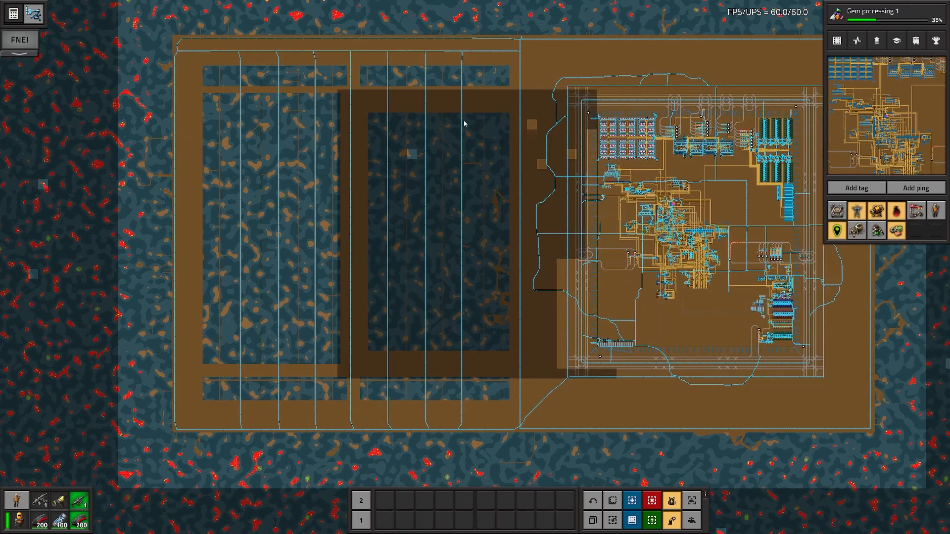
pyautogui.moveTo(491, 354)
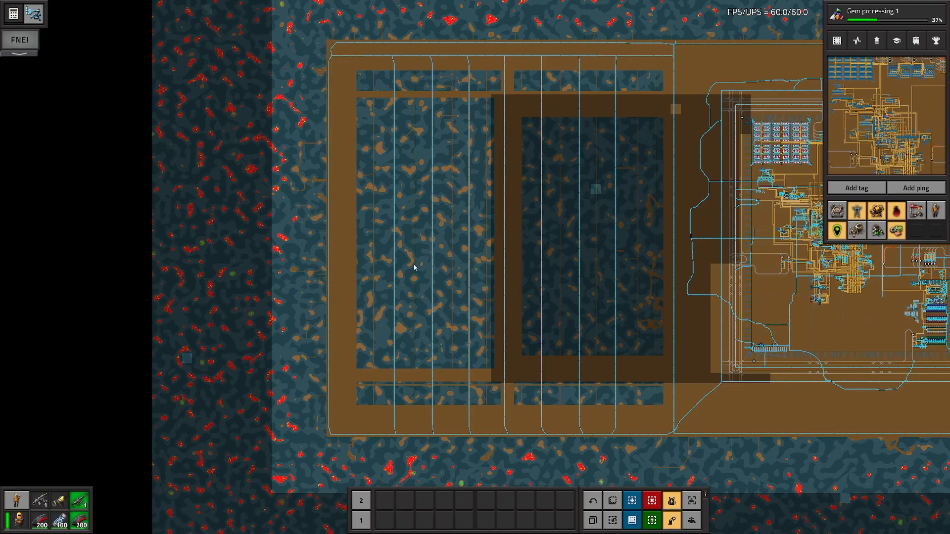
pyautogui.click(878, 15)
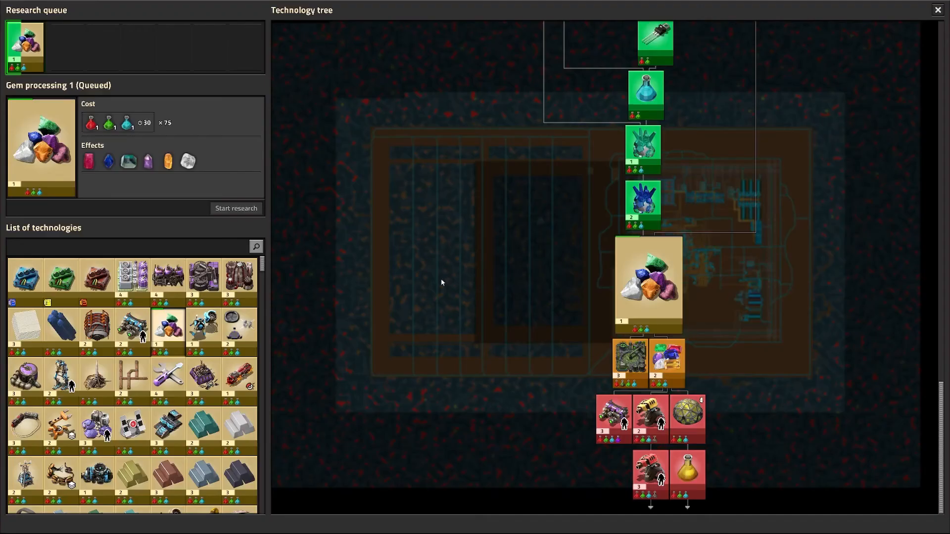
pyautogui.moveTo(307, 323)
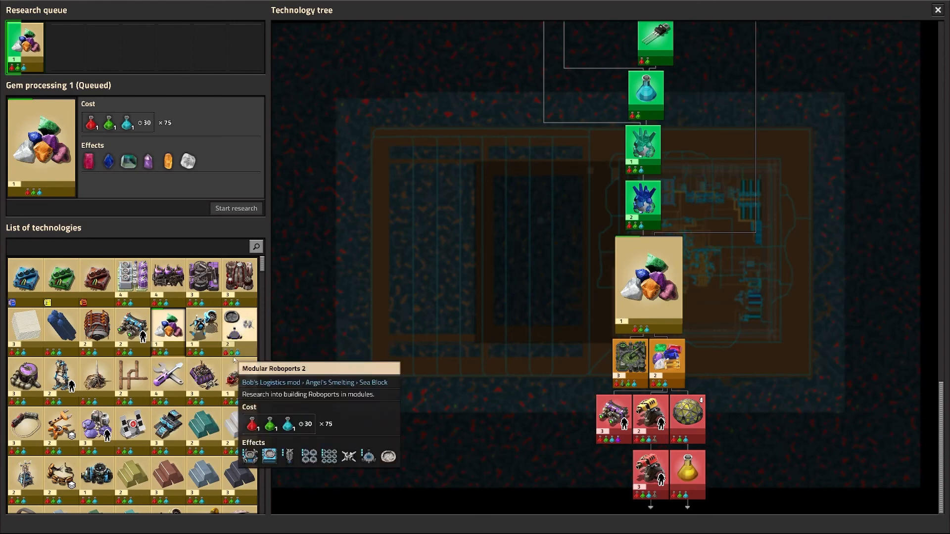
pyautogui.moveTo(204, 328)
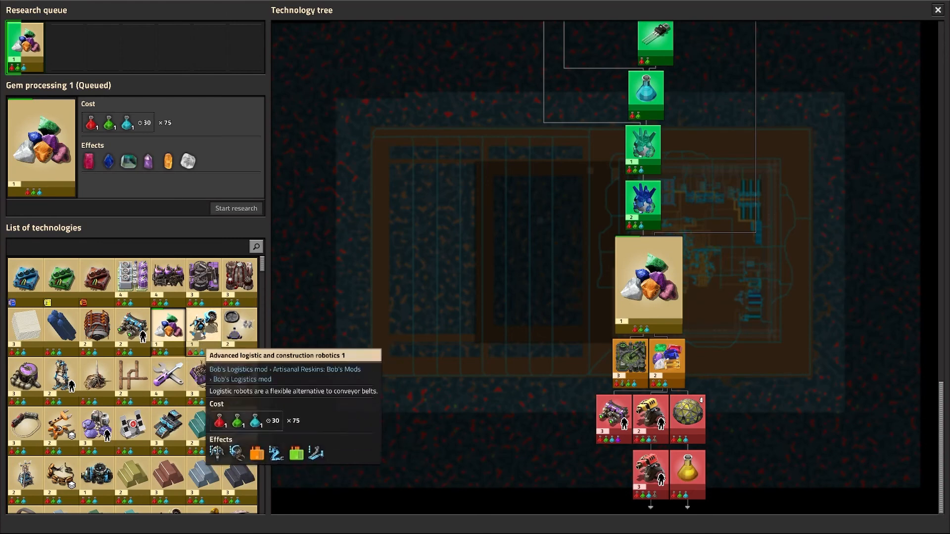
pyautogui.moveTo(262, 320)
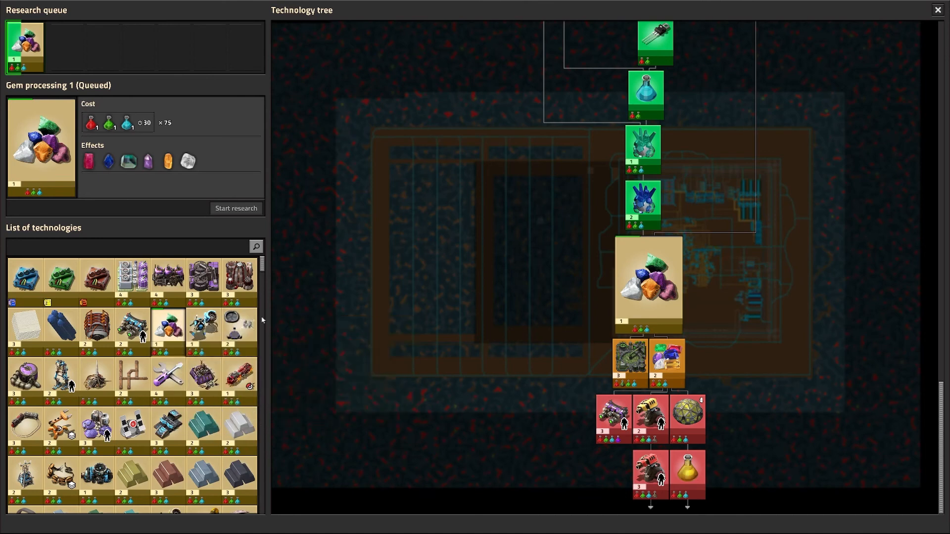
pyautogui.scroll(-3)
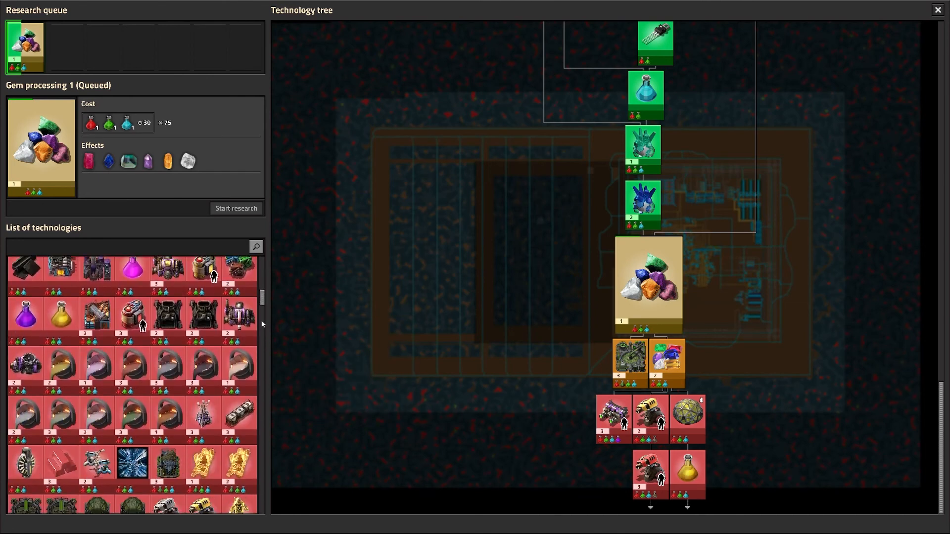
pyautogui.scroll(-3)
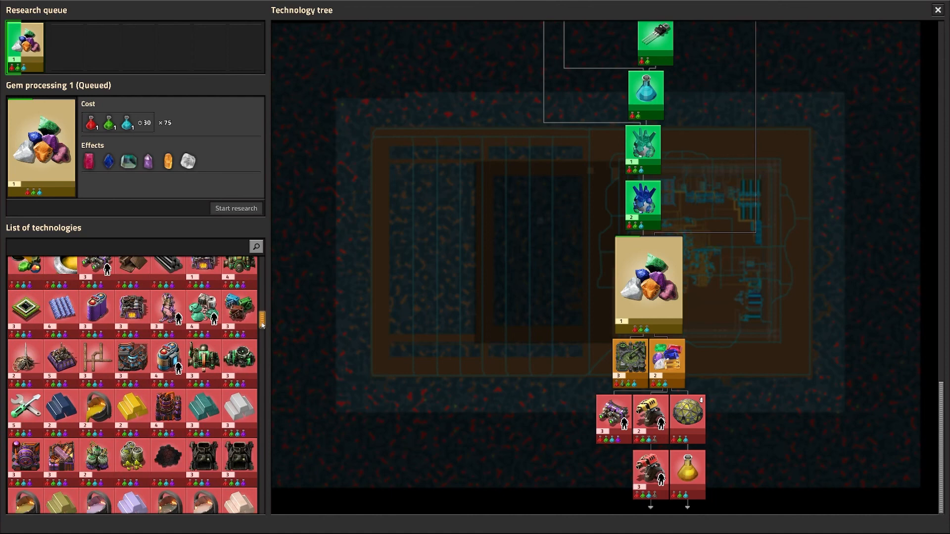
pyautogui.scroll(-3)
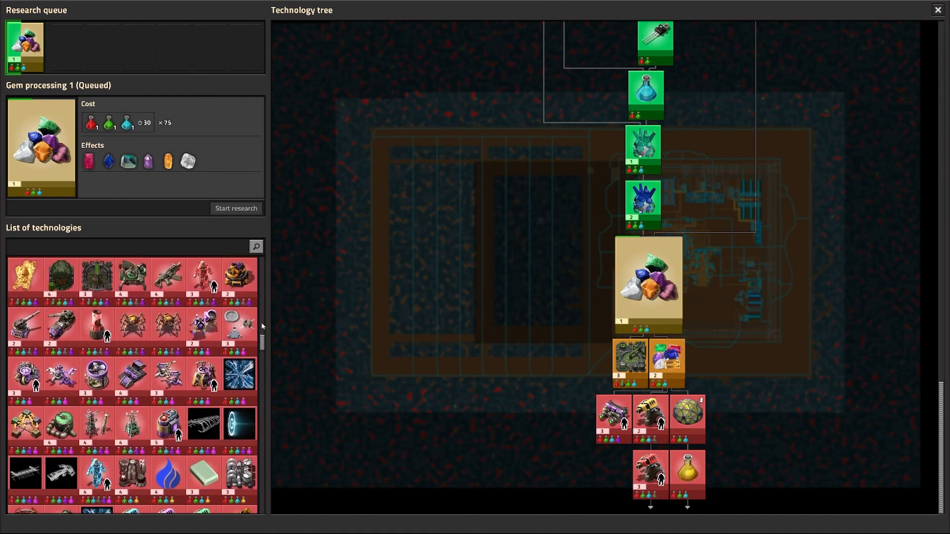
pyautogui.scroll(-3)
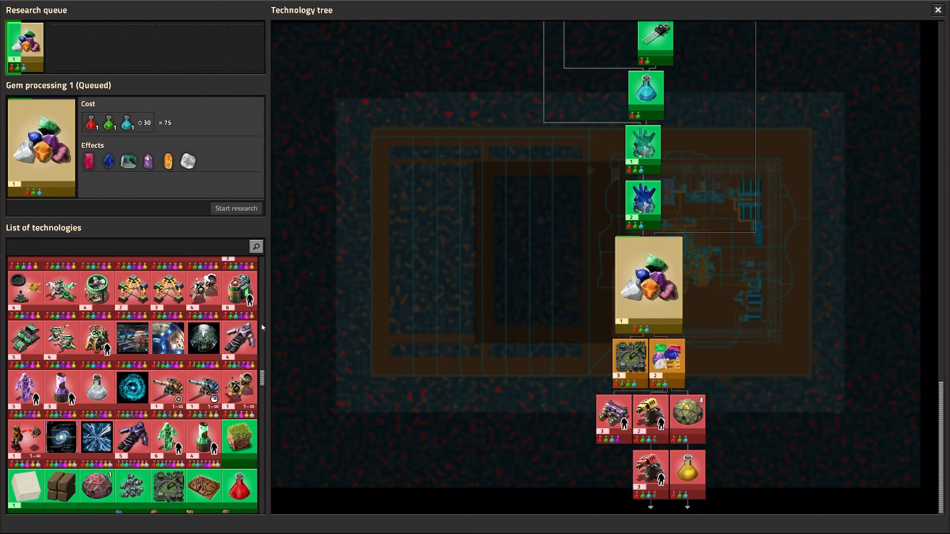
pyautogui.scroll(-3)
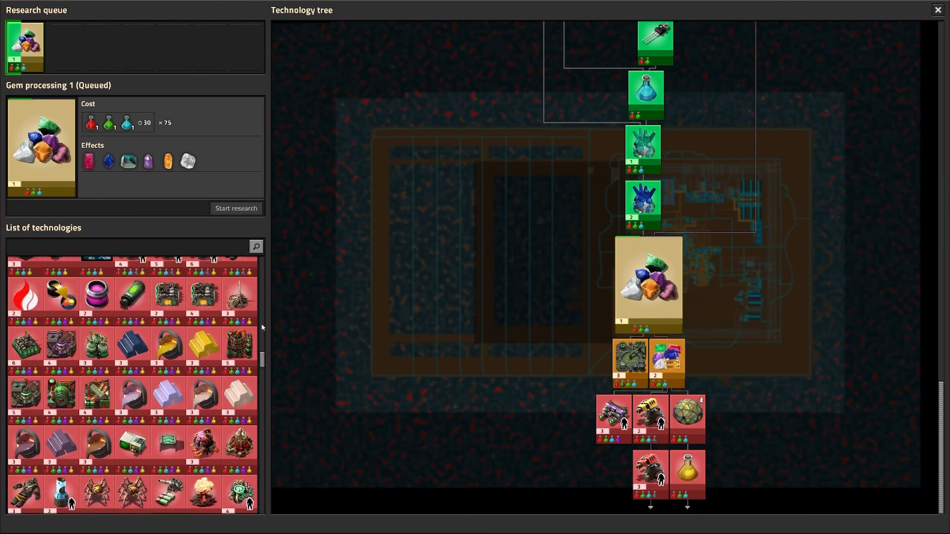
pyautogui.scroll(-3)
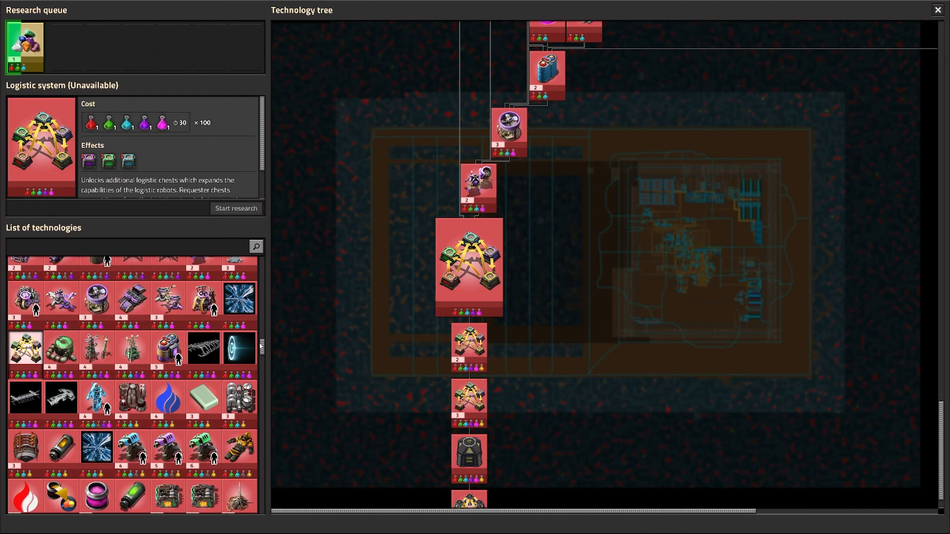
pyautogui.scroll(-3)
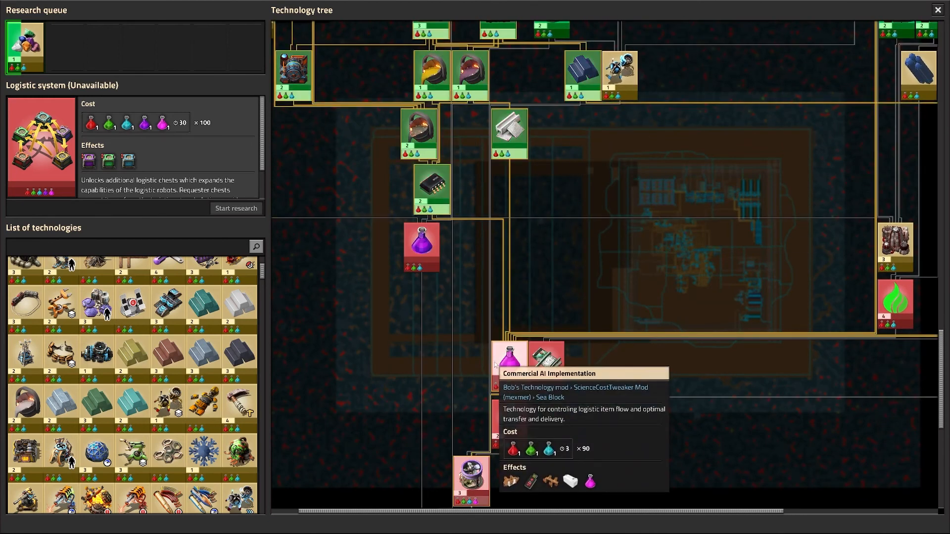
pyautogui.moveTo(422, 245)
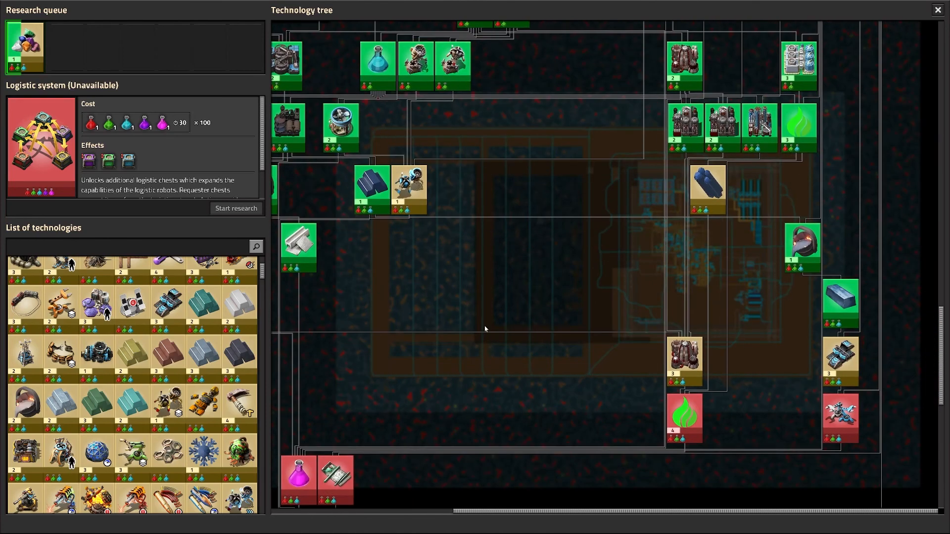
pyautogui.scroll(-3)
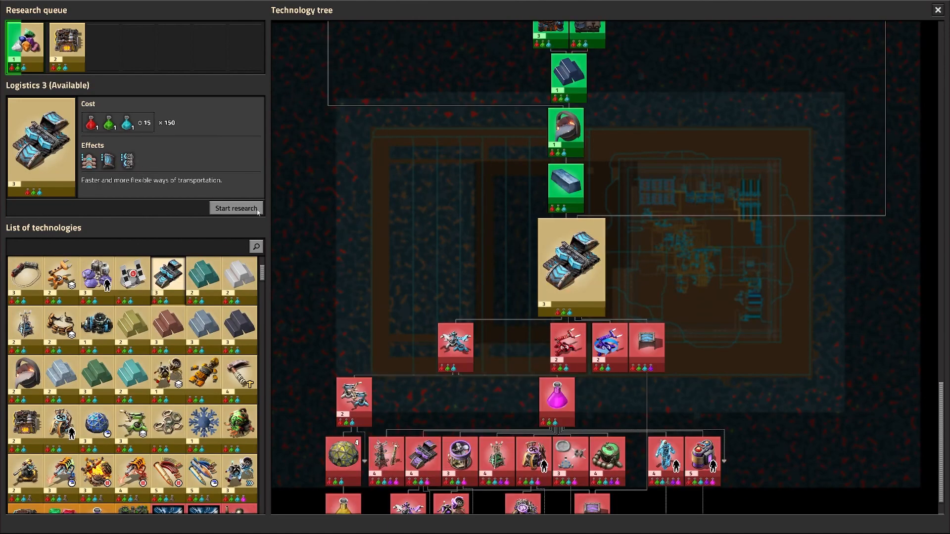
# - Queue Logistics 3 for research and scroll on toward Sodium processing
pyautogui.click(235, 209)
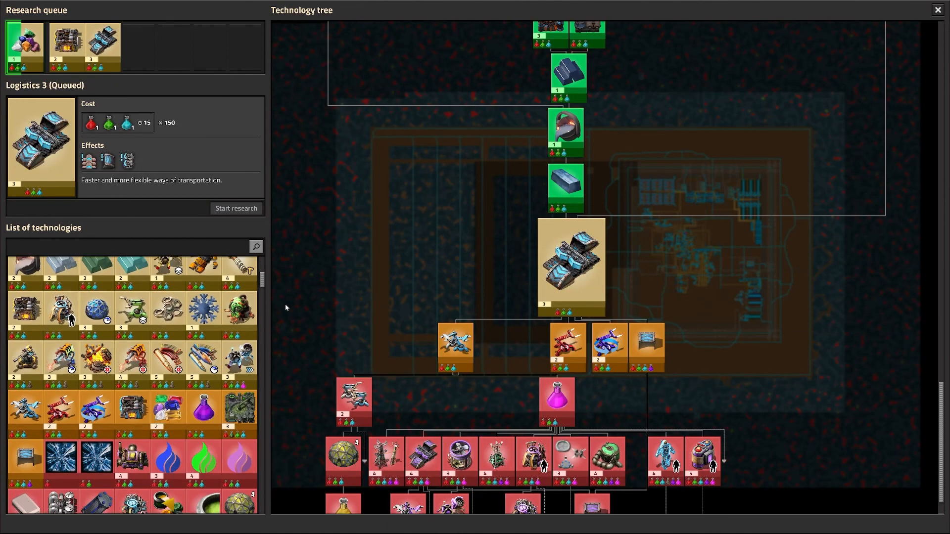
pyautogui.scroll(-3)
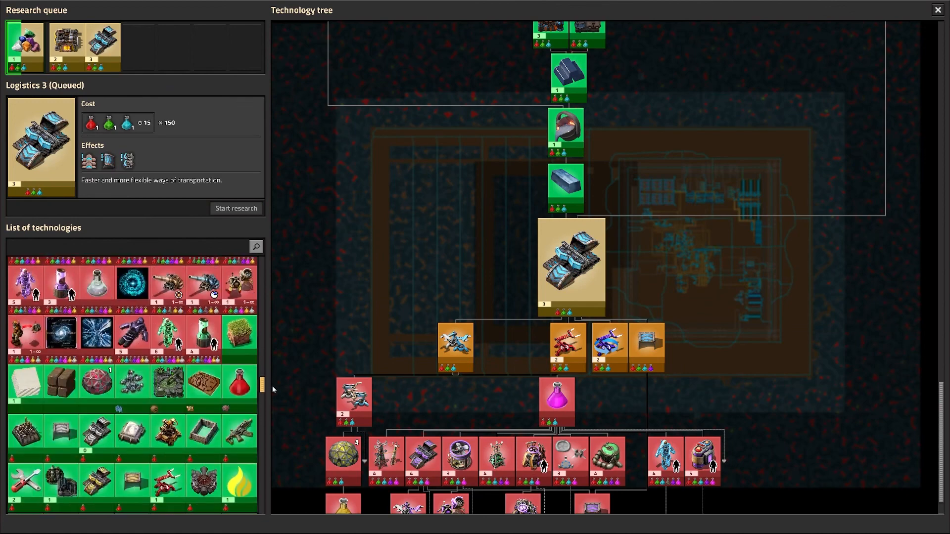
pyautogui.scroll(-3)
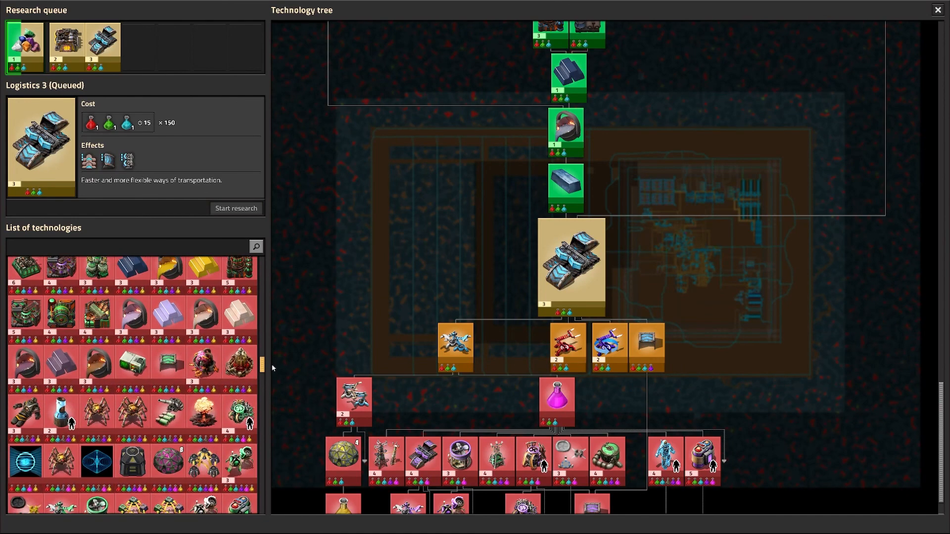
pyautogui.scroll(-3)
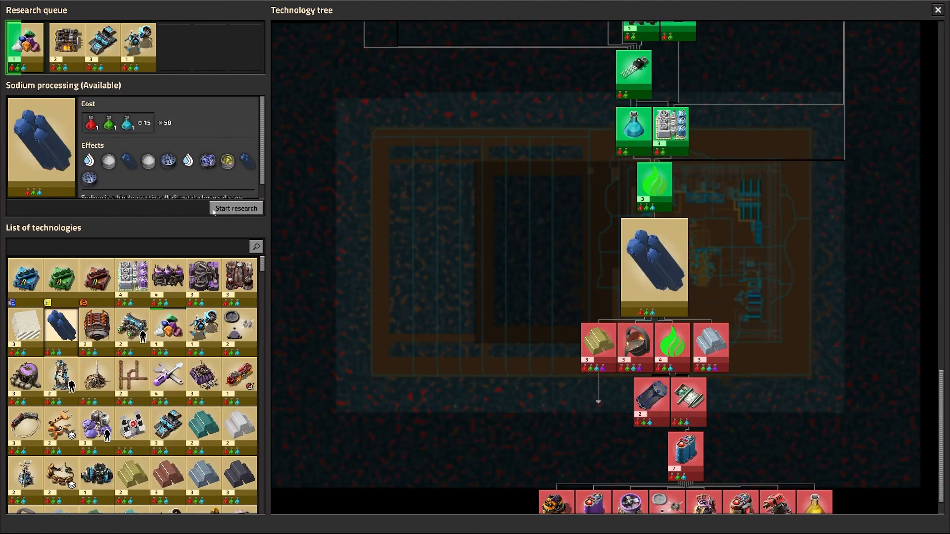
# - Queue Sodium processing for research as the fifth technology
pyautogui.click(235, 208)
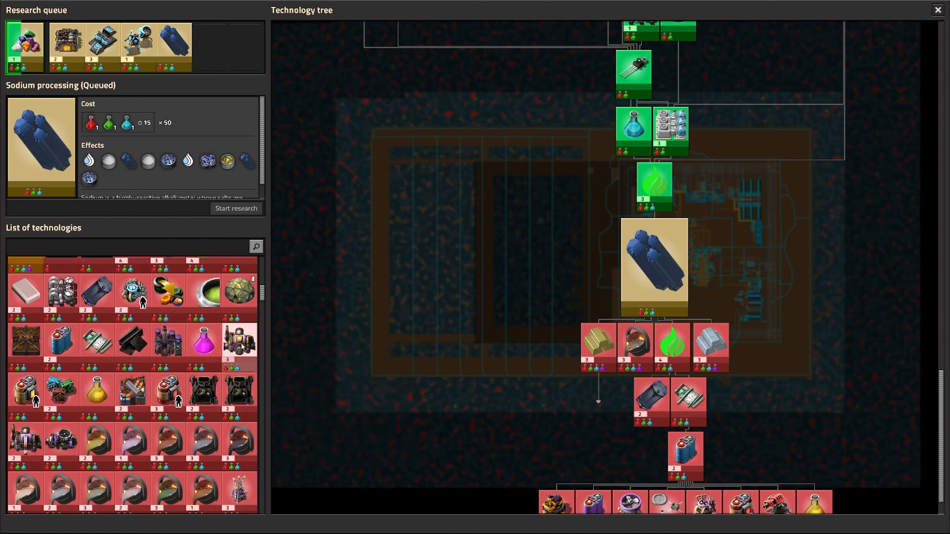
pyautogui.moveTo(239, 343)
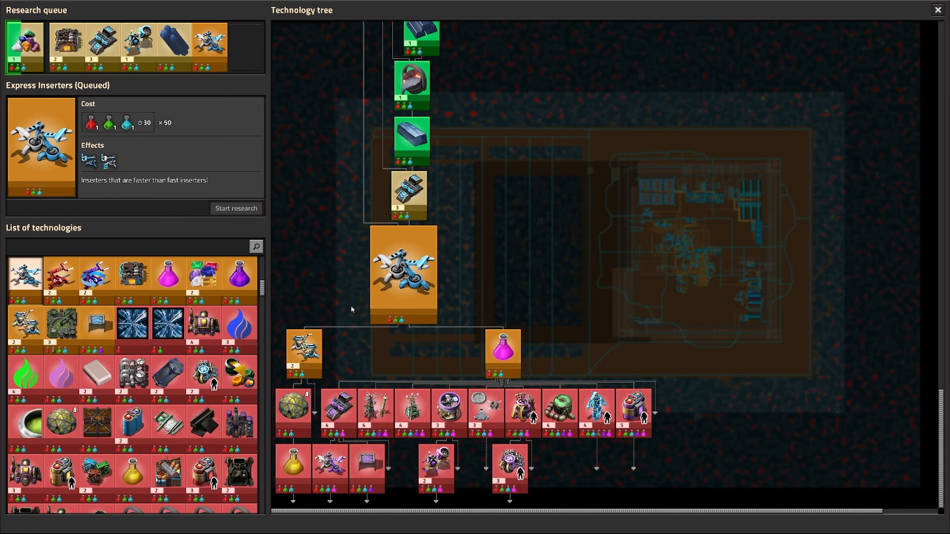
pyautogui.moveTo(268, 296)
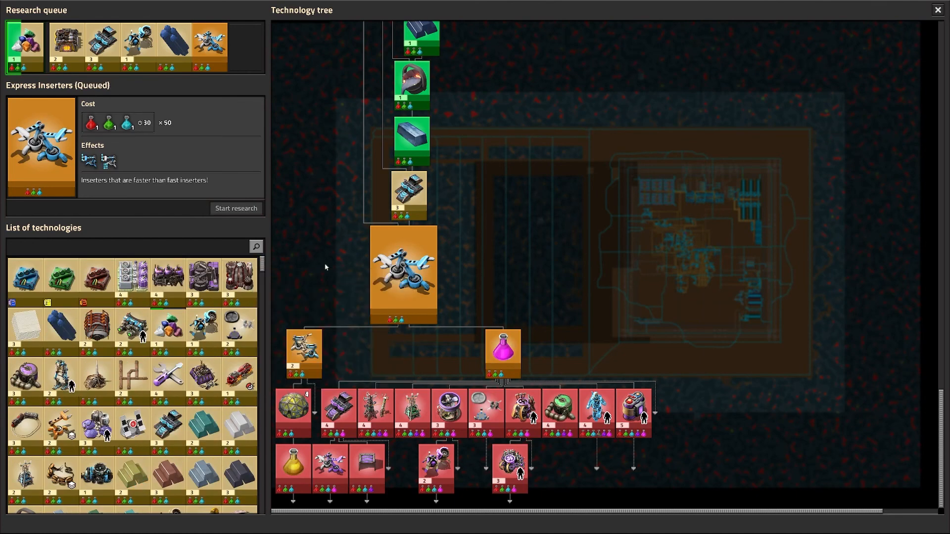
# - Review Advanced chemistry 3, then close the technology screen to return to the map
pyautogui.click(239, 276)
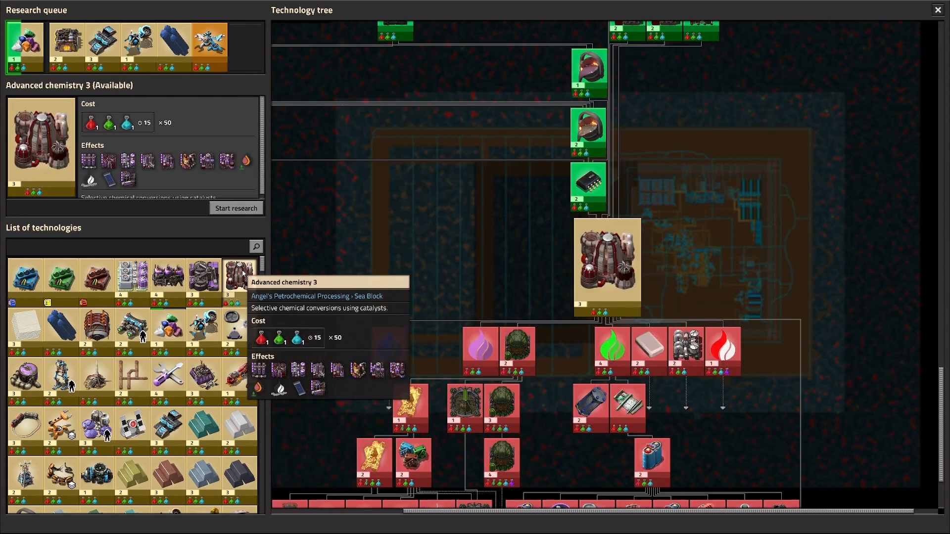
pyautogui.click(235, 208)
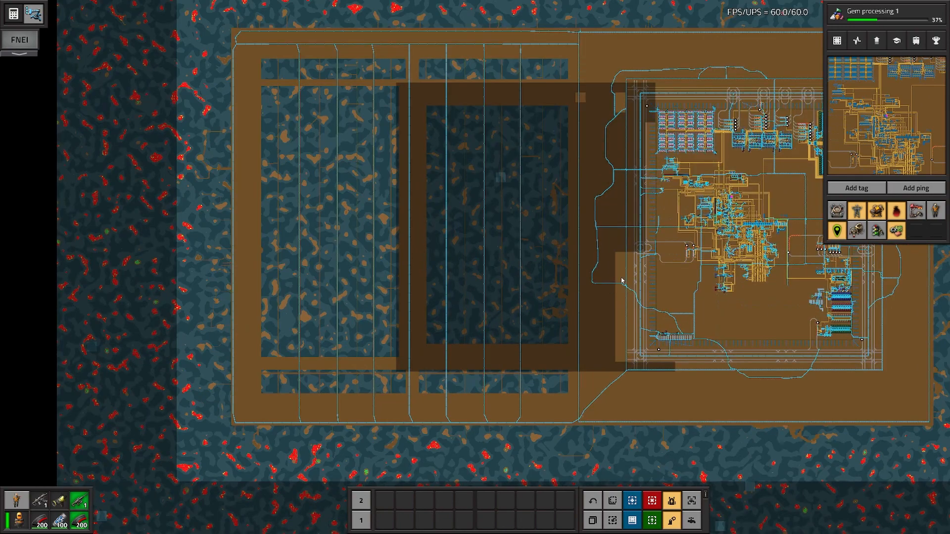
pyautogui.press('e')
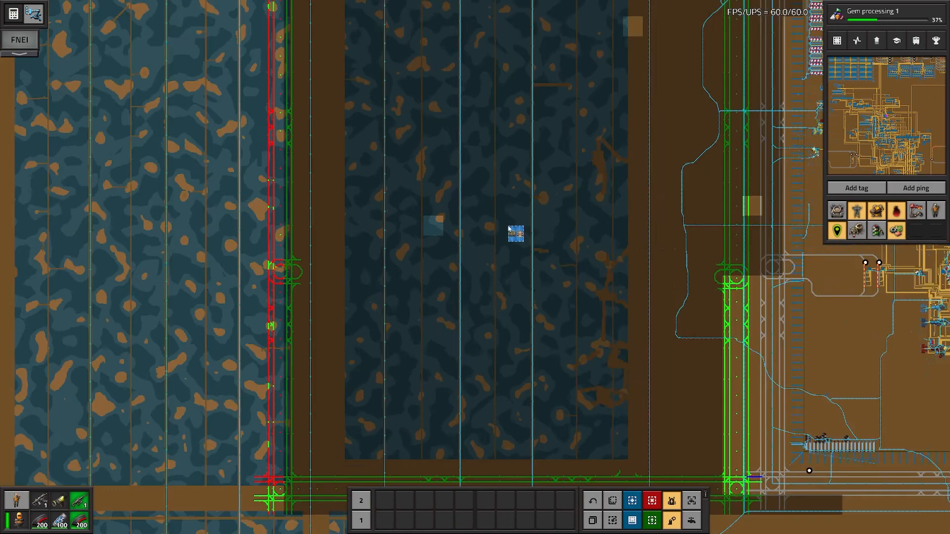
pyautogui.scroll(-3)
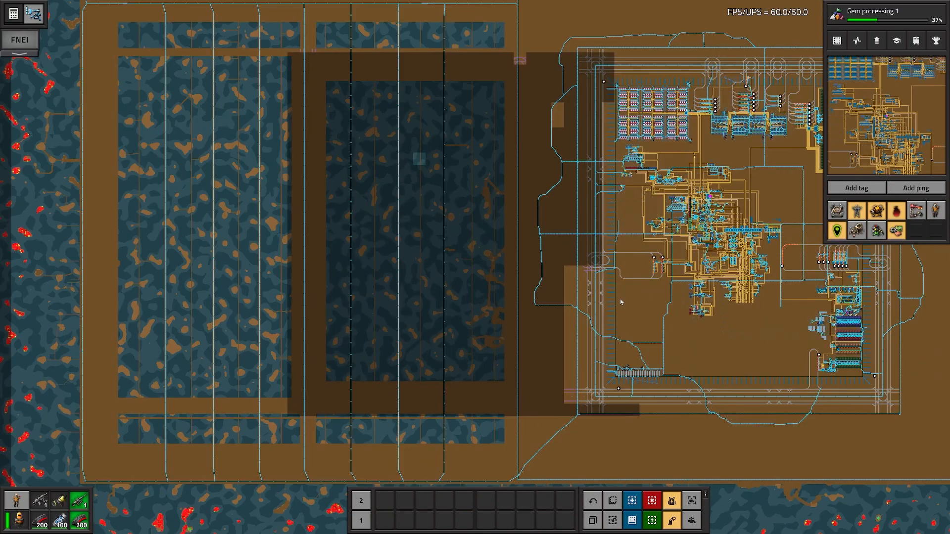
pyautogui.moveTo(665, 398)
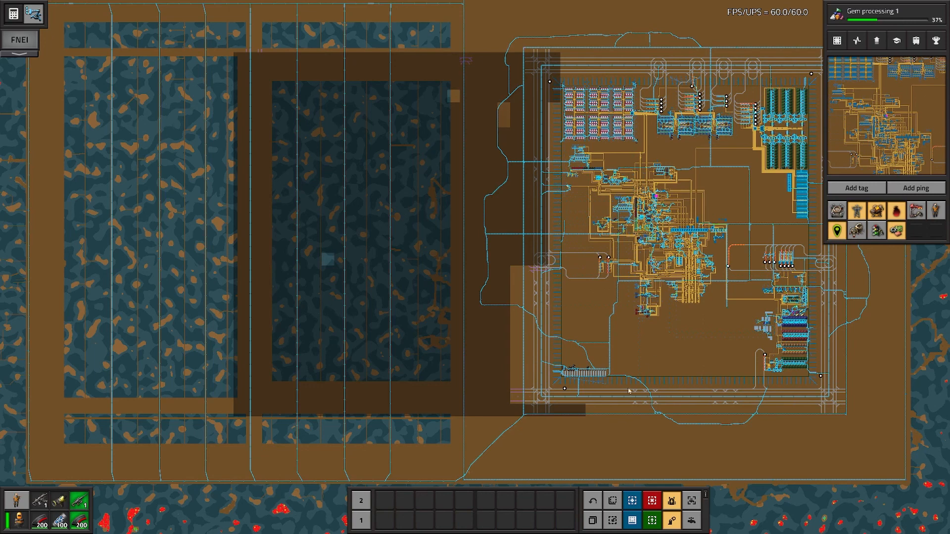
pyautogui.moveTo(584, 401)
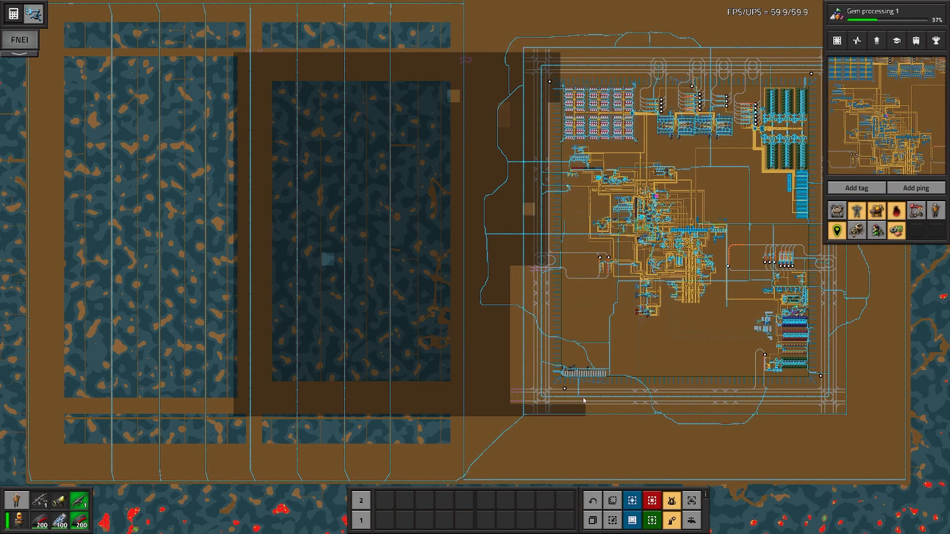
pyautogui.moveTo(496, 294)
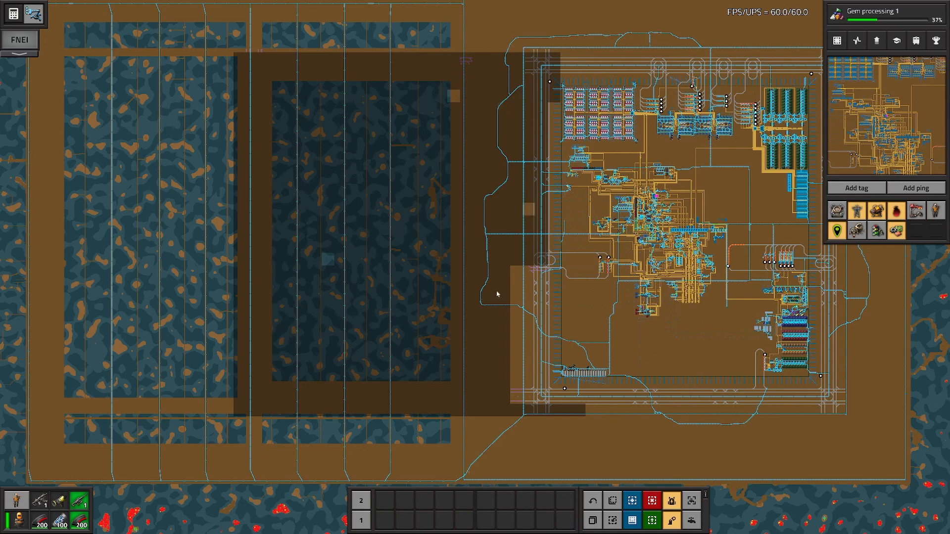